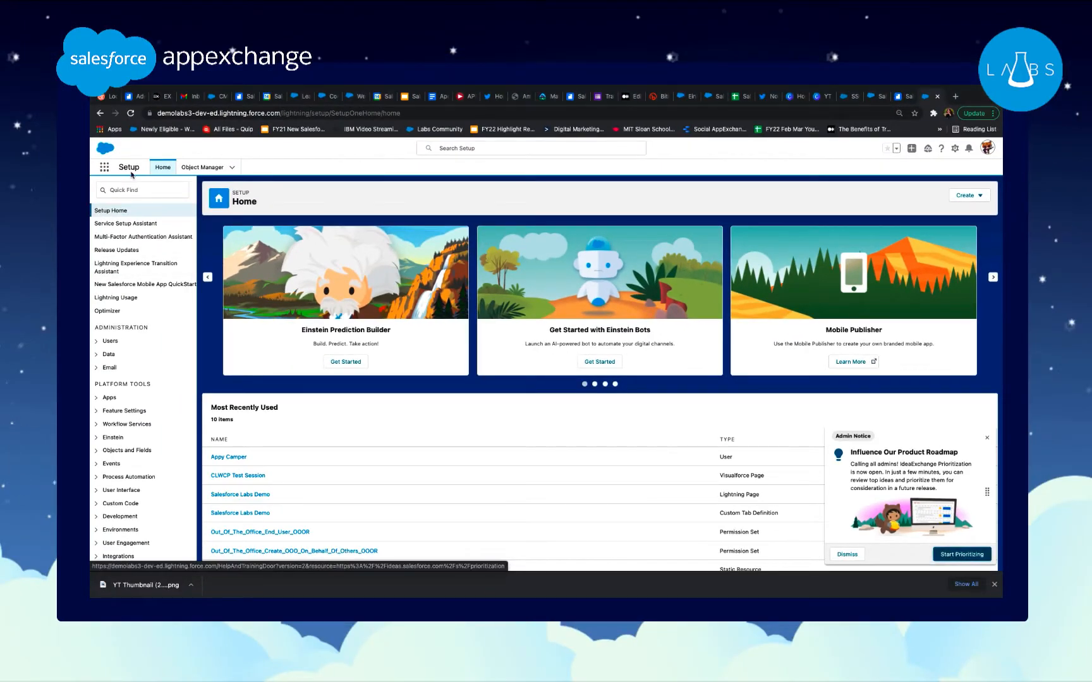
Find Session Settings via Quick Find, move Multi-Factor Authentication to High Assurance and save
click(142, 190)
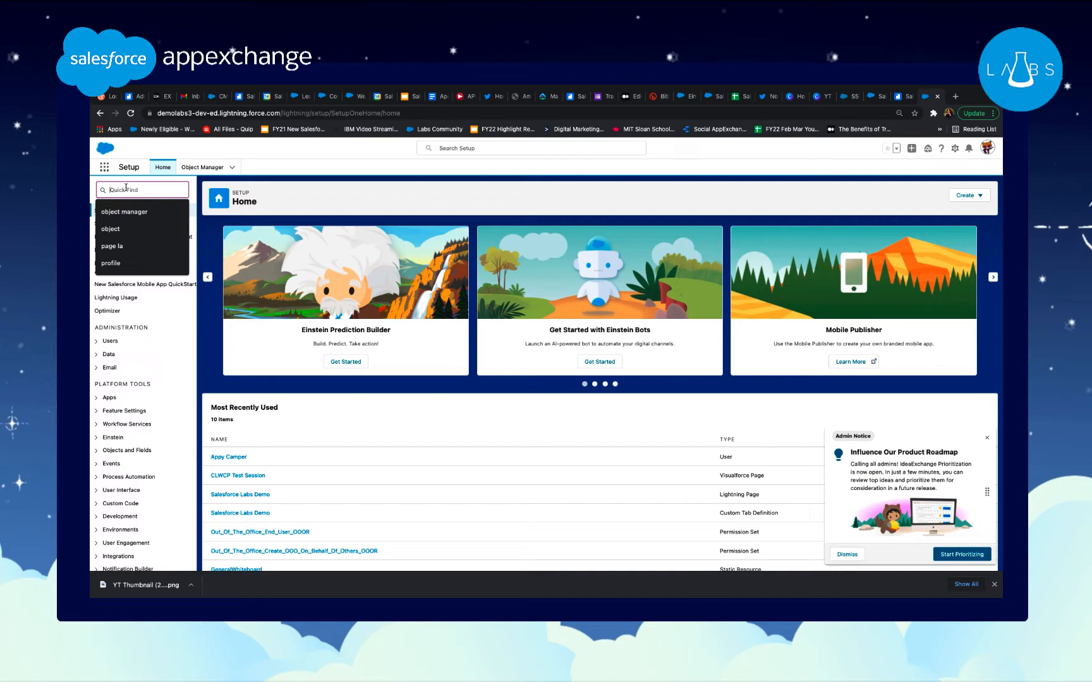
text(session settings)
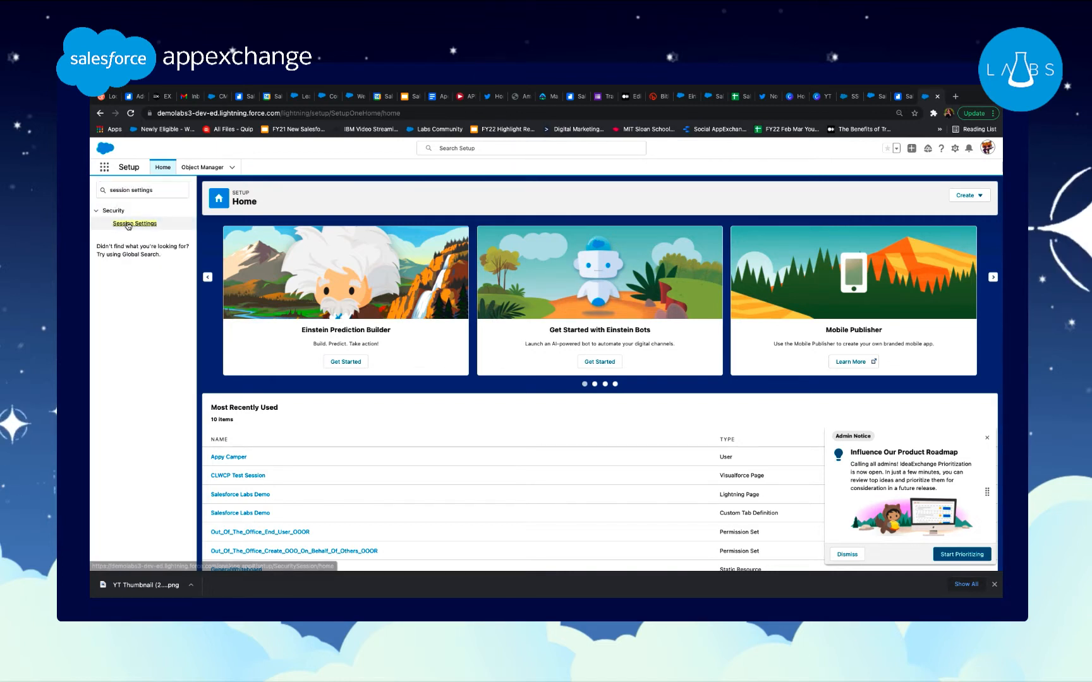
click(134, 224)
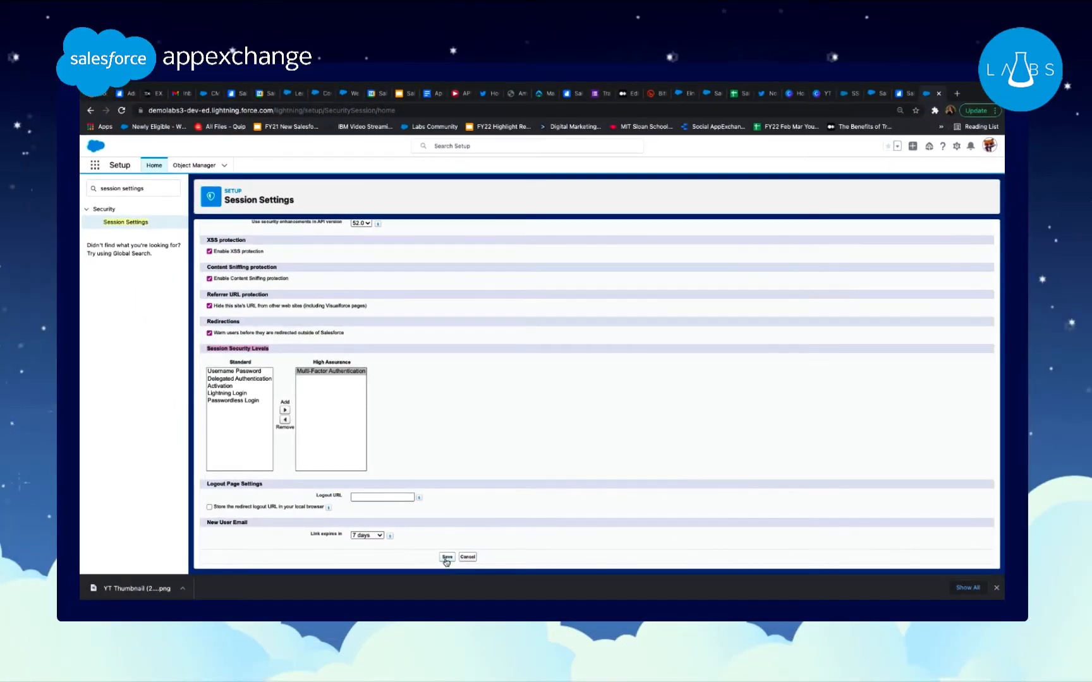
click(468, 557)
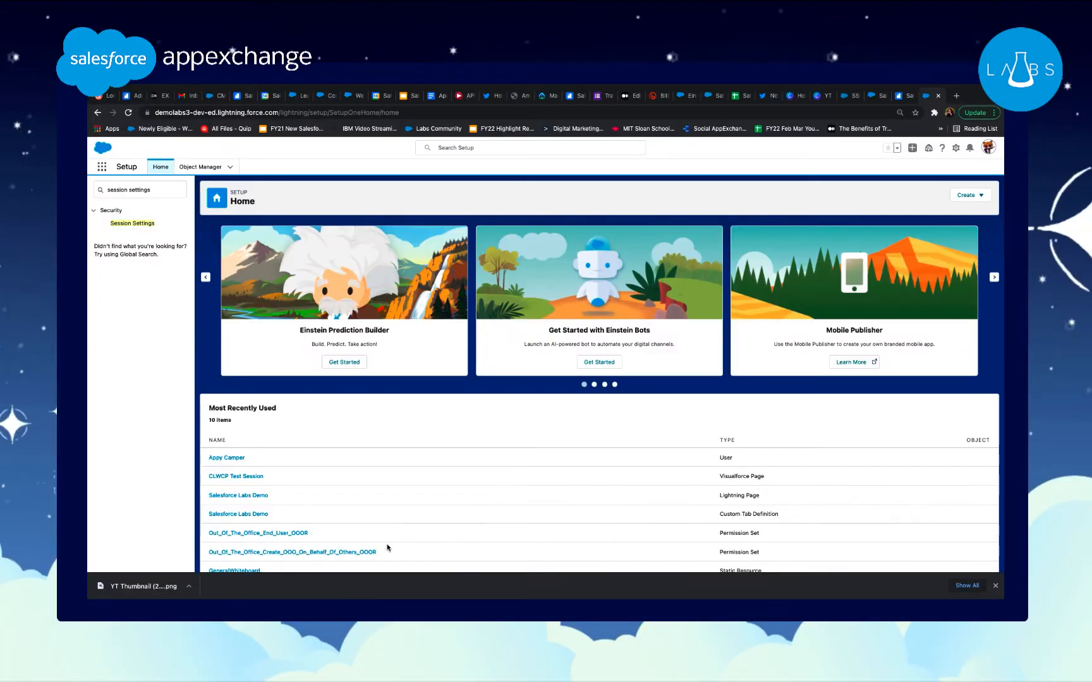
Find Permission Sets via Quick Find and save a new permission set labelled MFA_PERM
text(Permission)
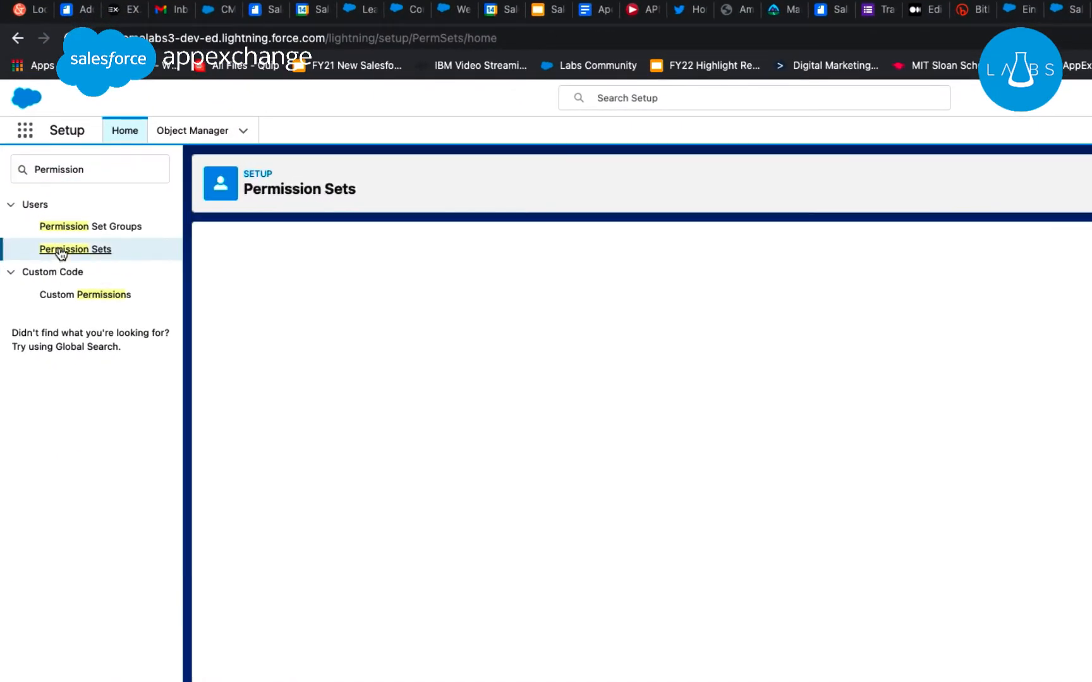
text(MFA_PERM)
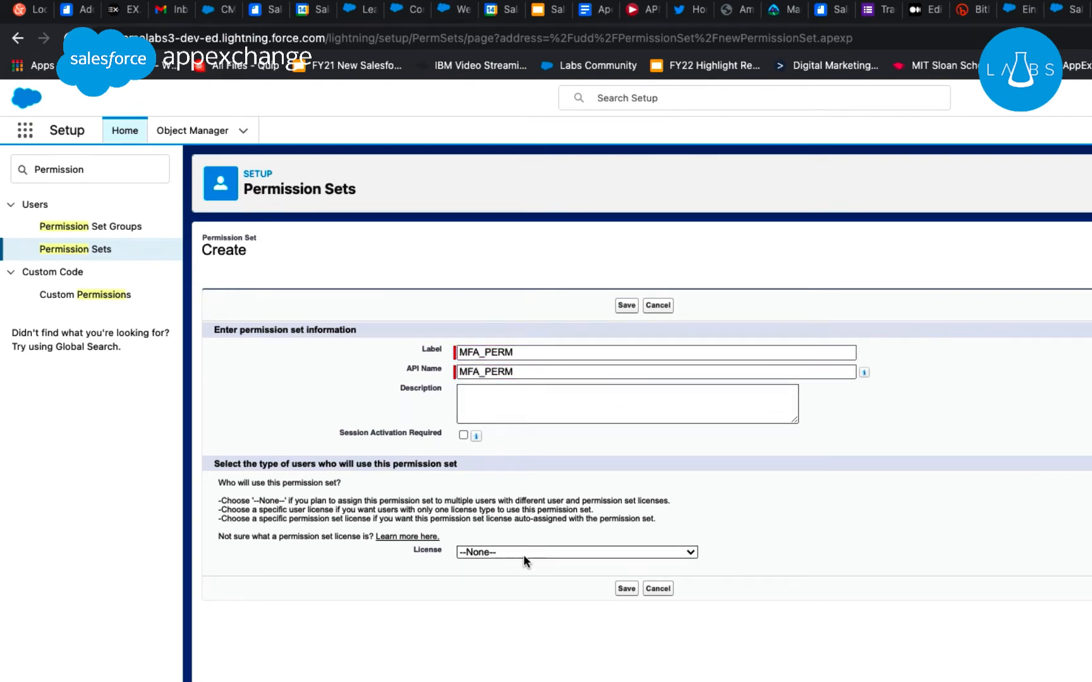
click(624, 305)
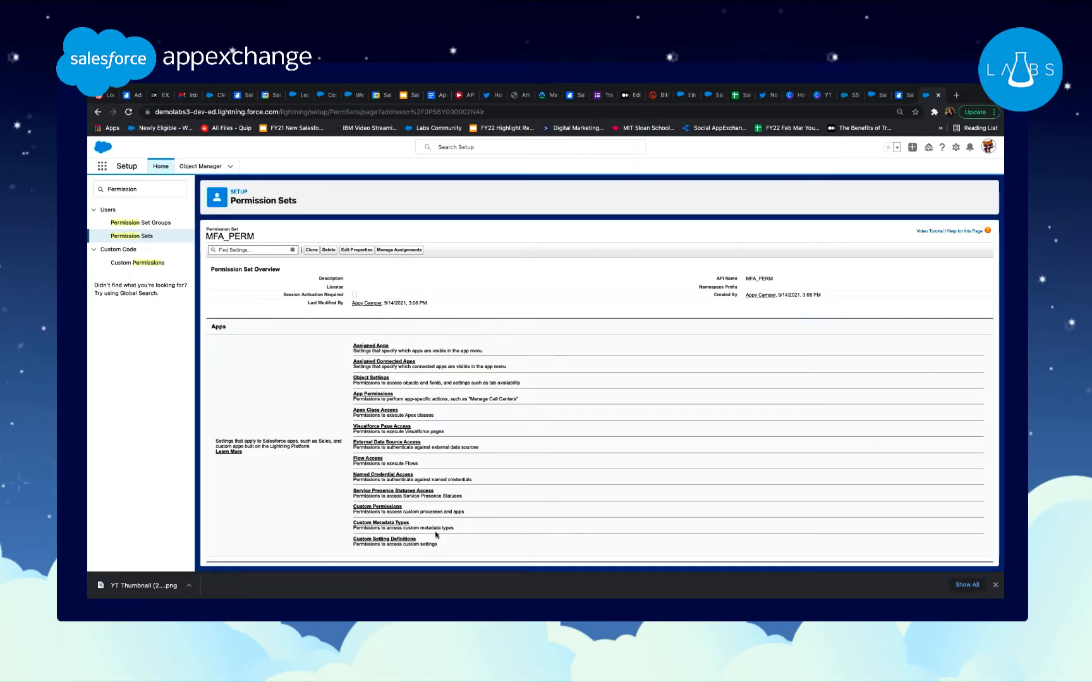
In MFA_PERM's System Permissions, enable Multi-Factor Authentication for User Interface Logins and confirm the save
scroll(down, 3)
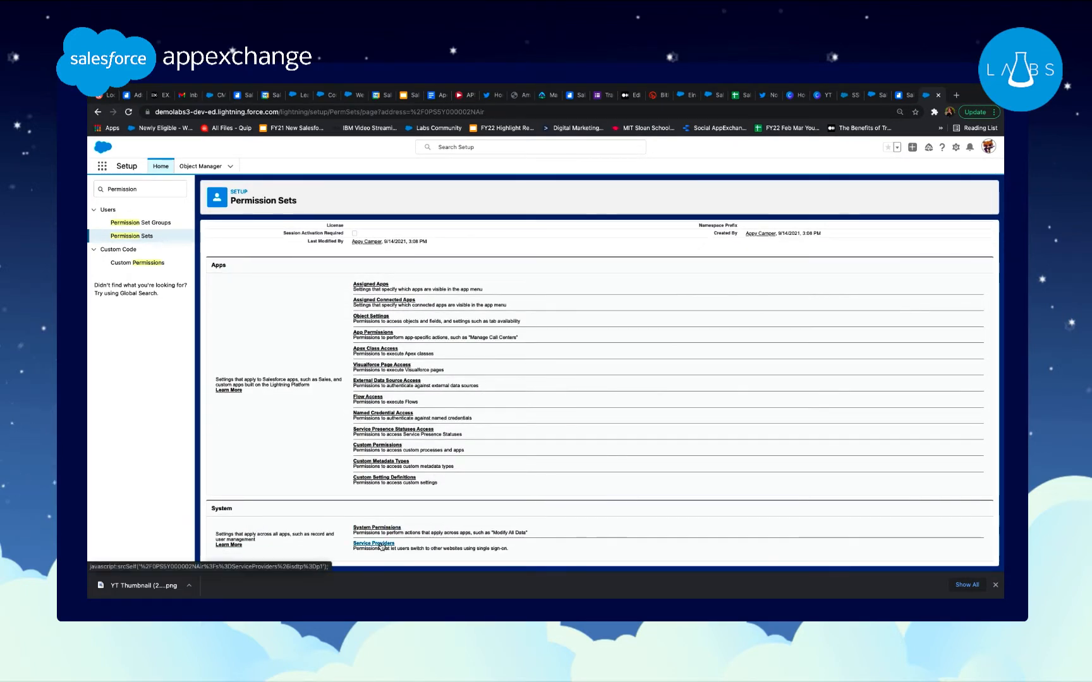
click(377, 527)
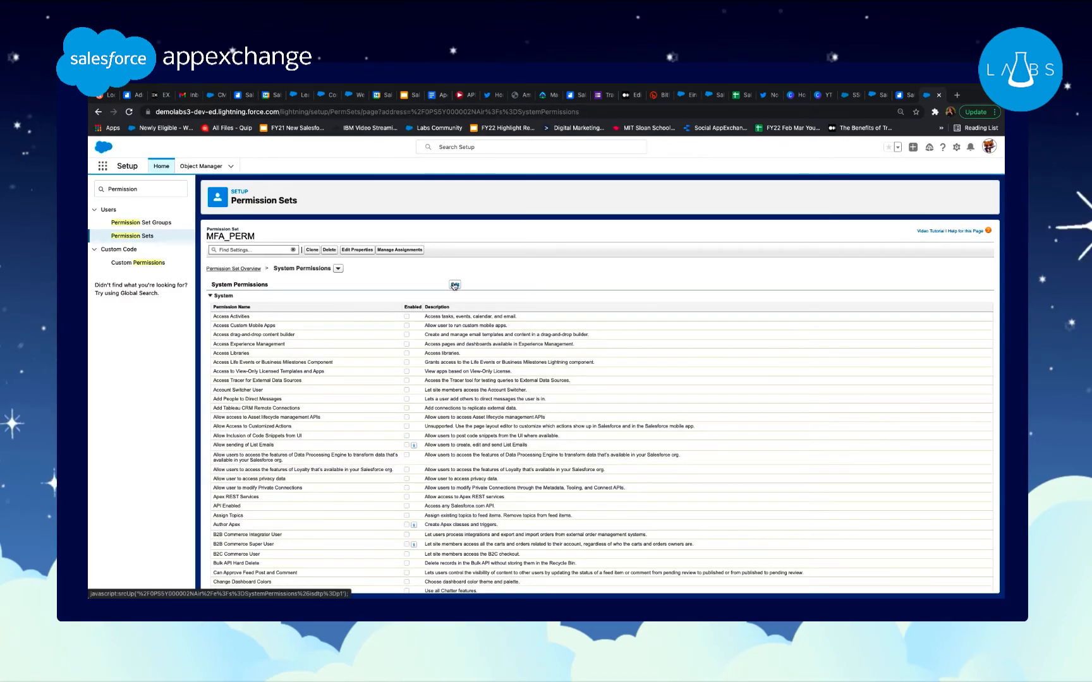
scroll(down, 3)
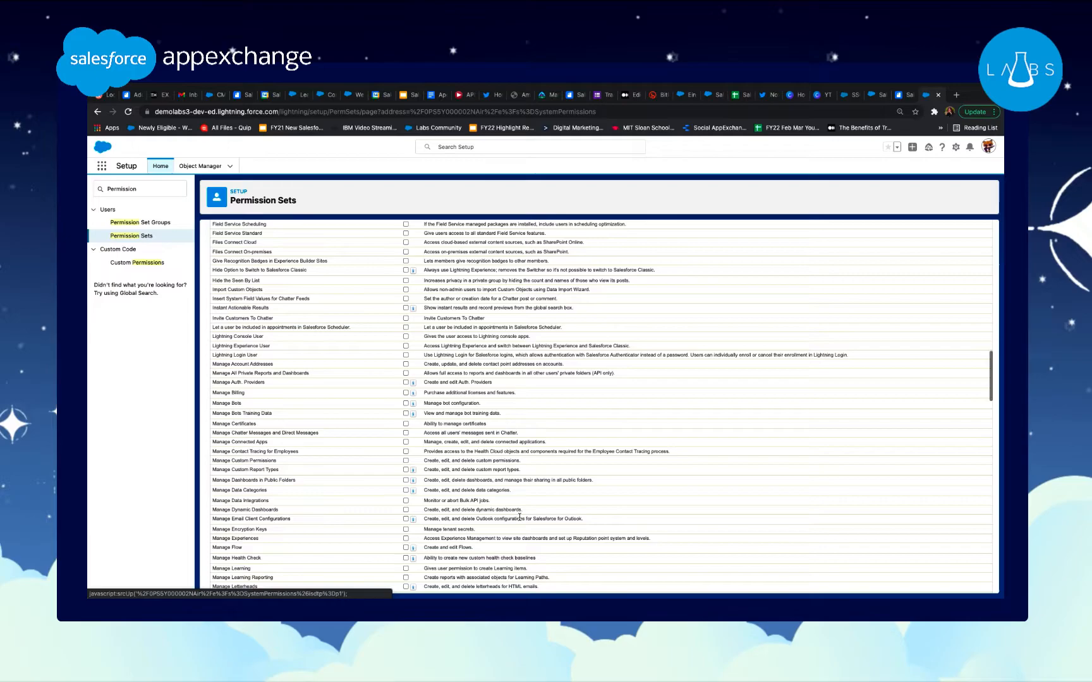
scroll(down, 3)
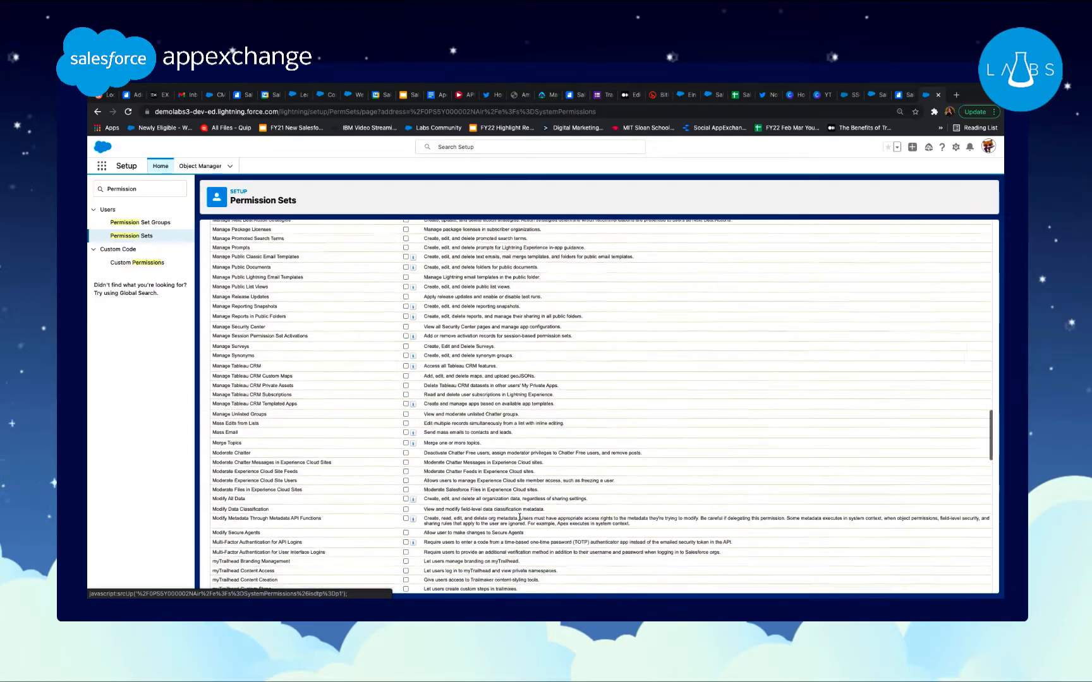
click(406, 516)
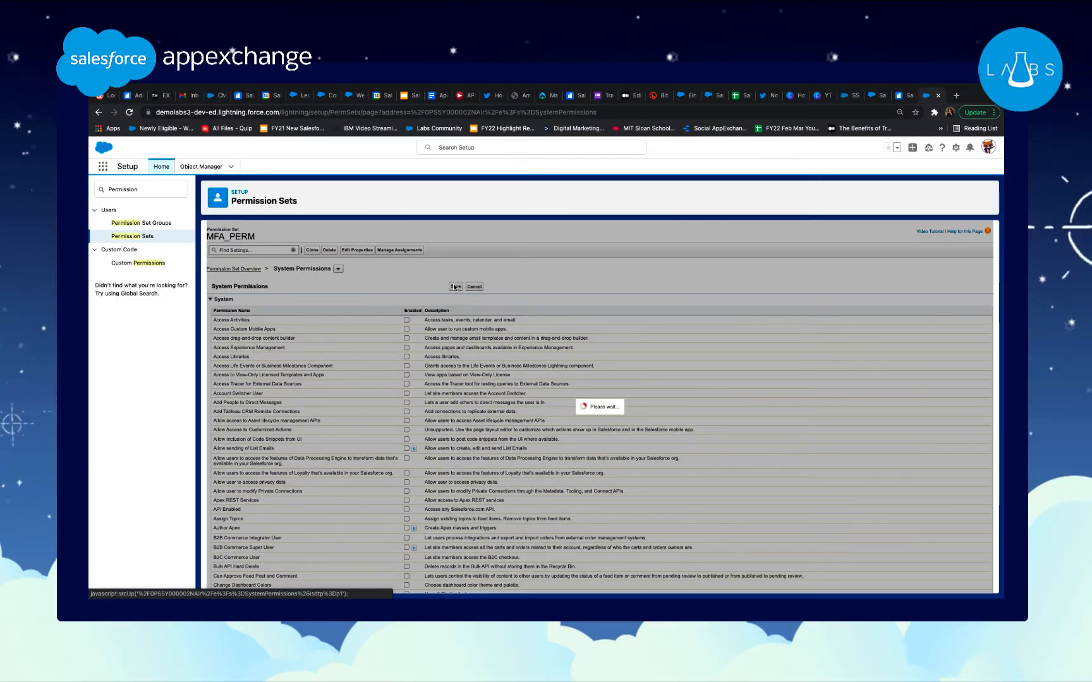
click(454, 287)
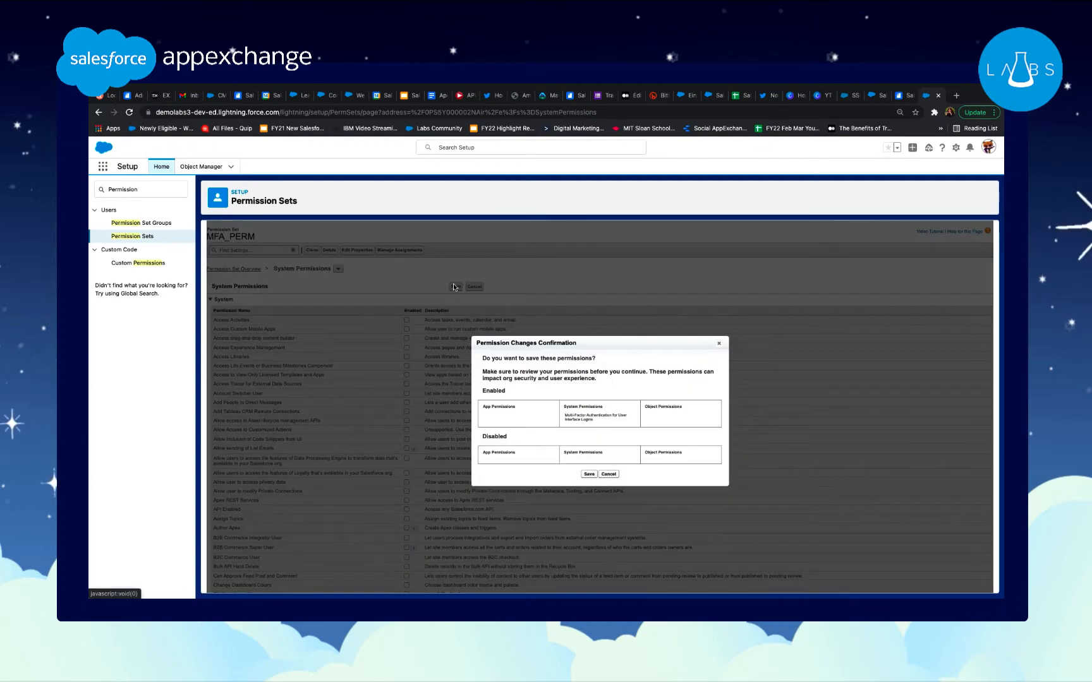
click(588, 474)
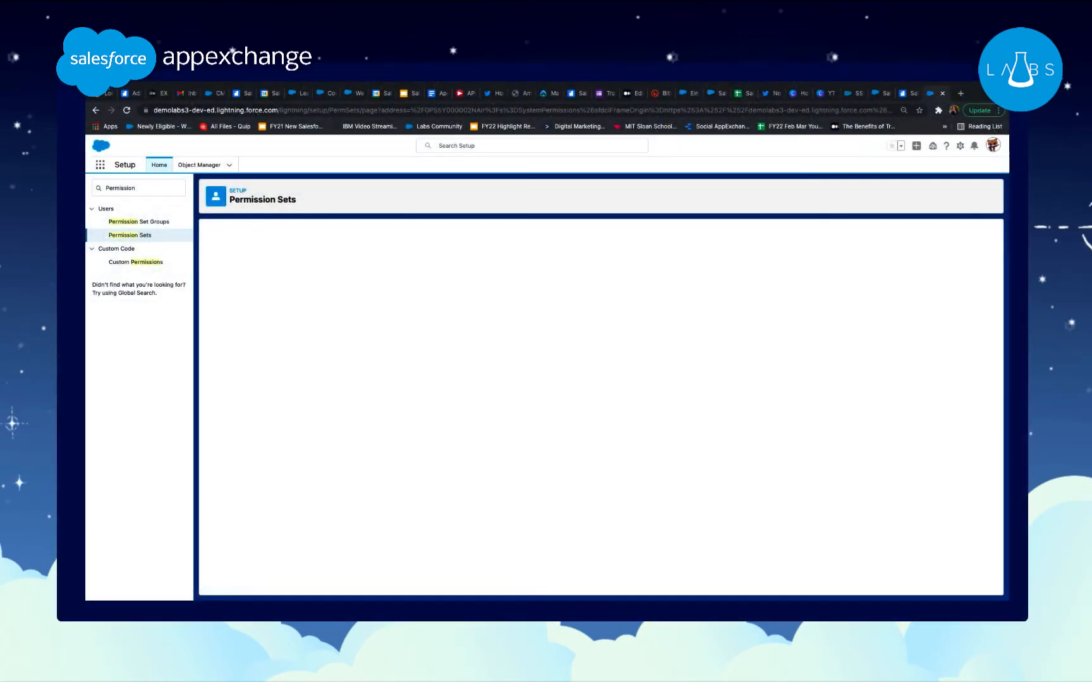
Return to the Permission Sets list, go to page 2 and reopen MFA_PERM
click(130, 235)
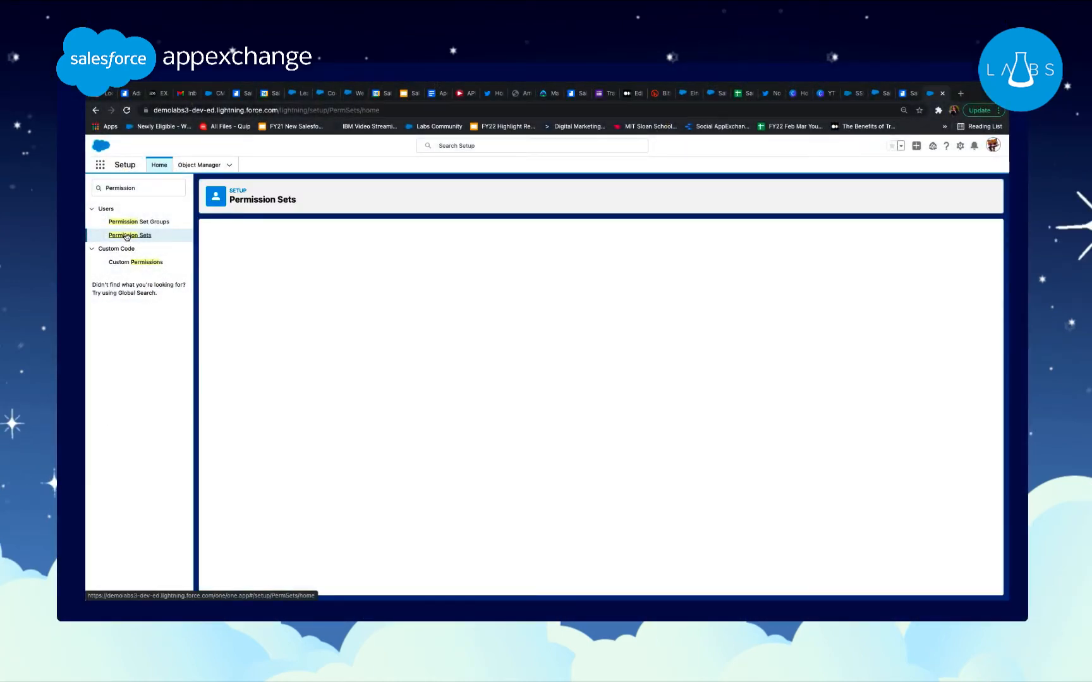
click(129, 235)
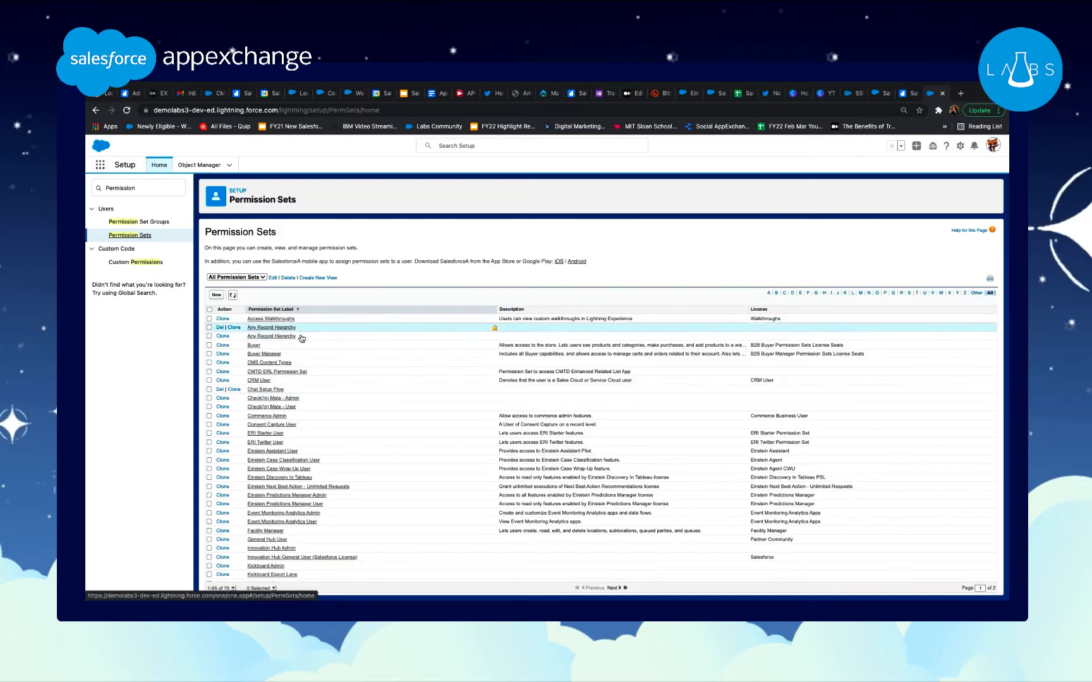
scroll(down, 3)
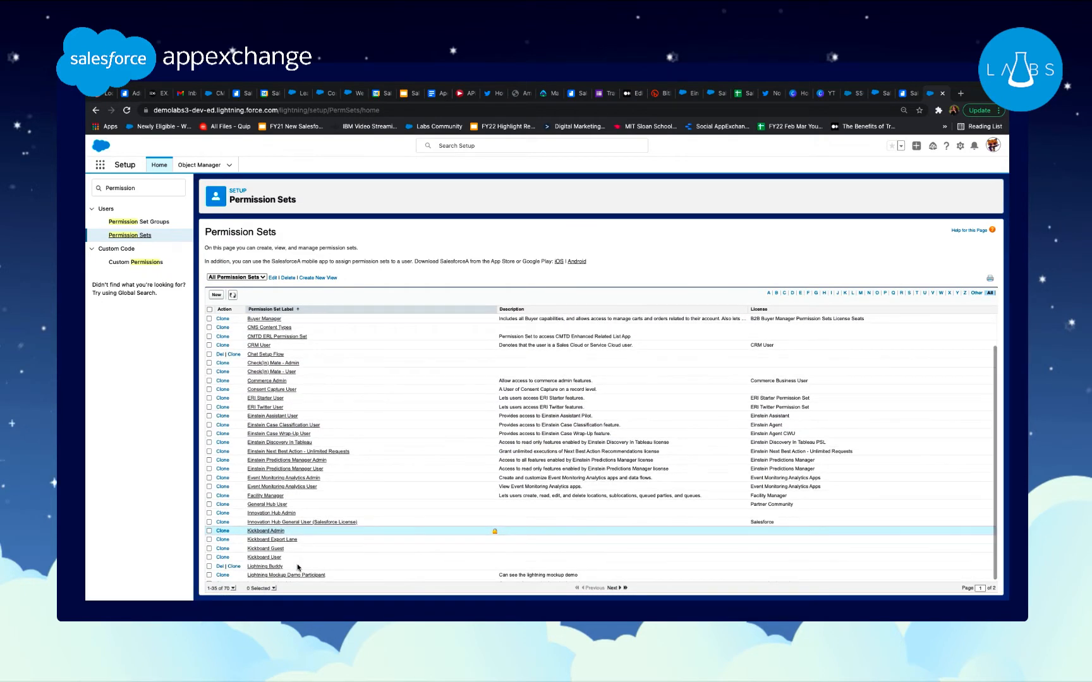
click(615, 587)
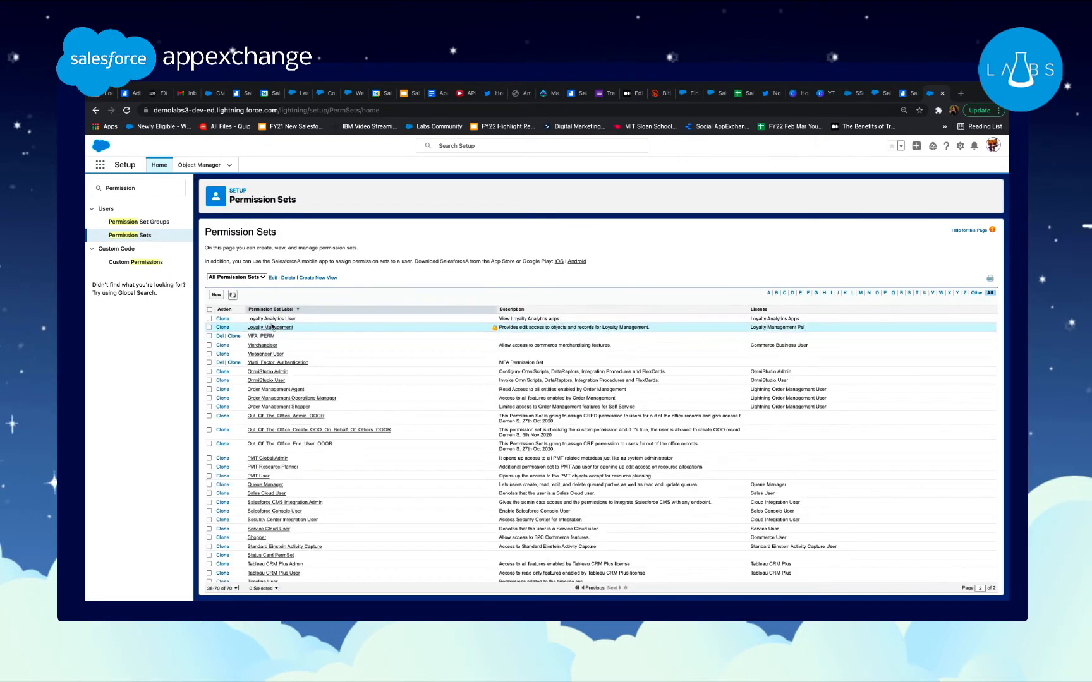
click(260, 337)
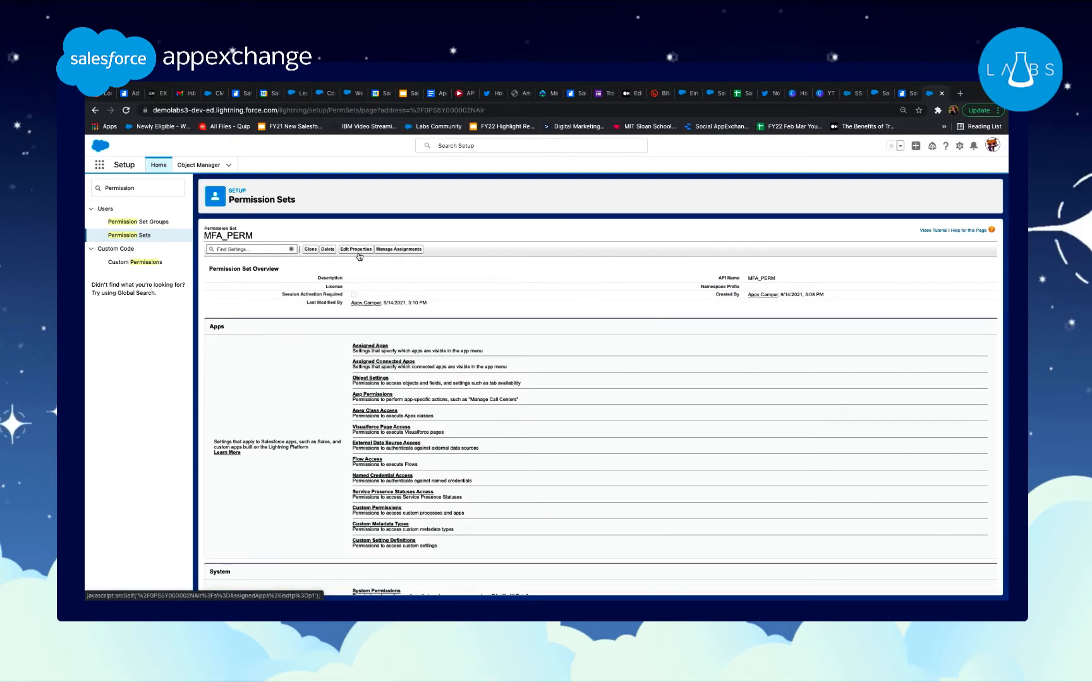
Through Manage Assignments, select a user and assign MFA_PERM to them
click(398, 249)
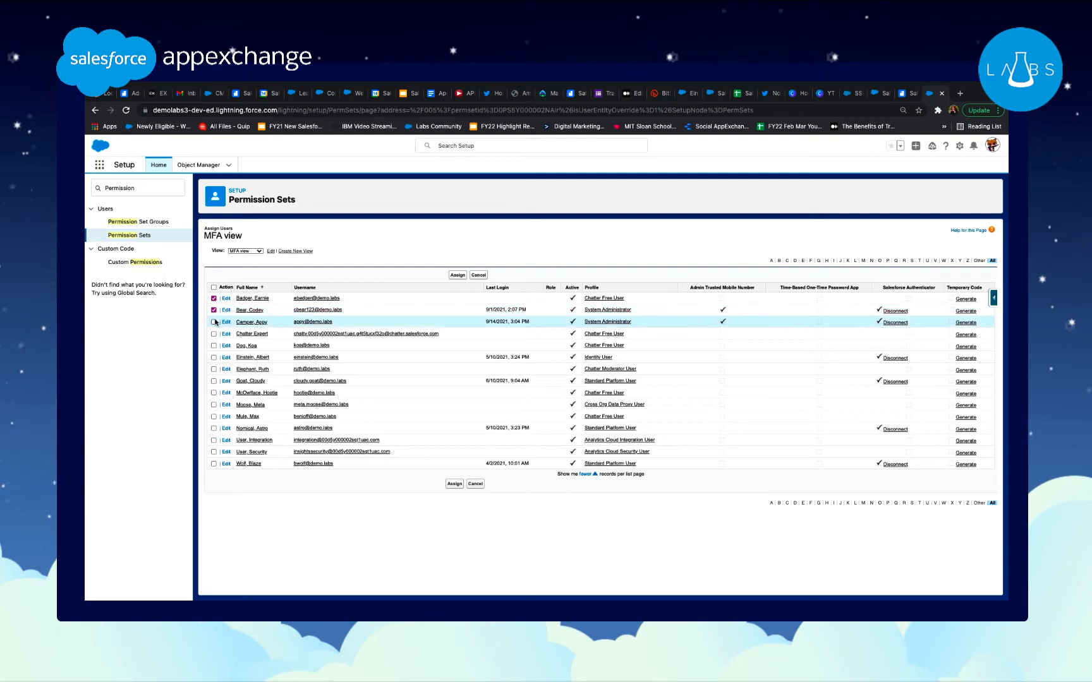
click(214, 323)
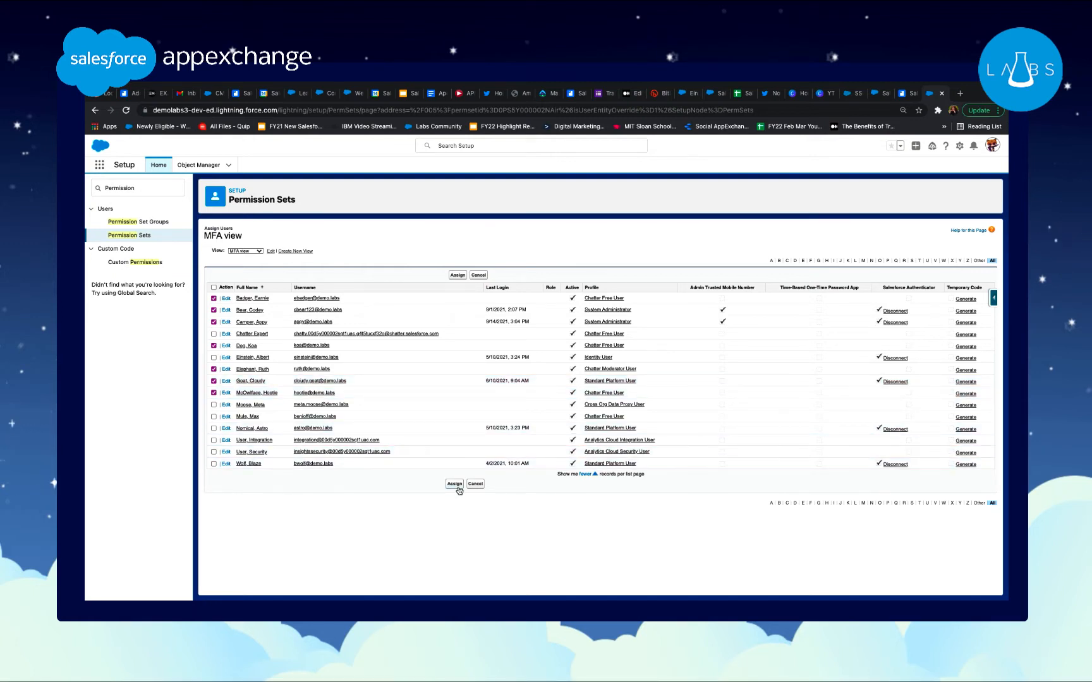
click(456, 274)
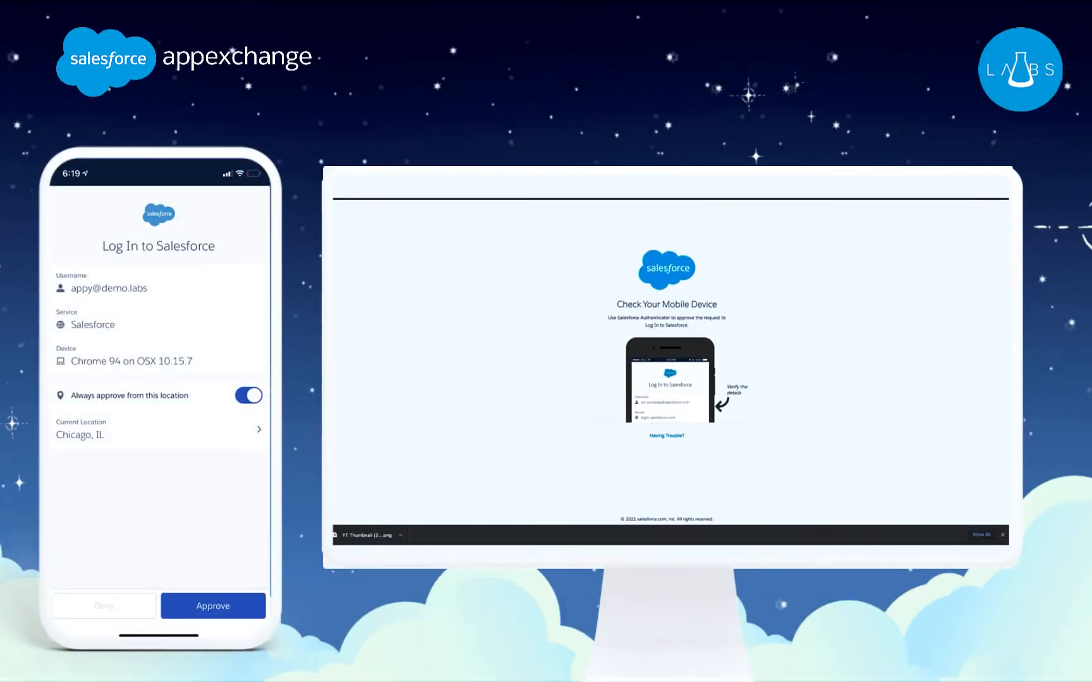
Approve the pending Salesforce login request in Salesforce Authenticator on the phone
click(212, 605)
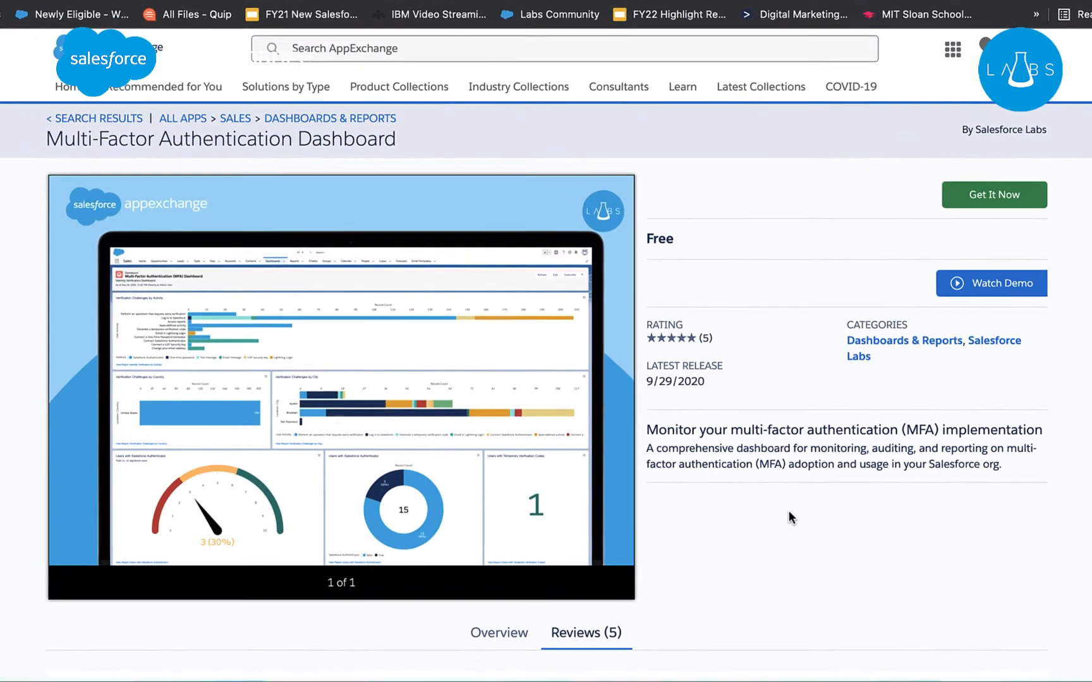
Scroll through the Multi-Factor Authentication Dashboard listing on AppExchange
scroll(down, 3)
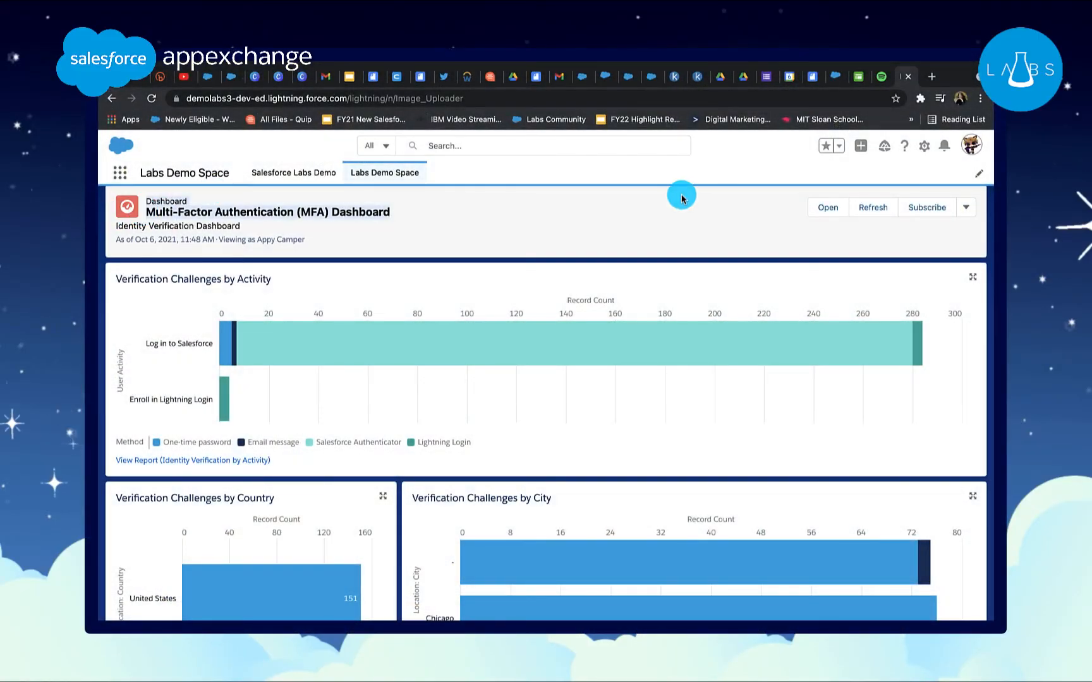
scroll(down, 3)
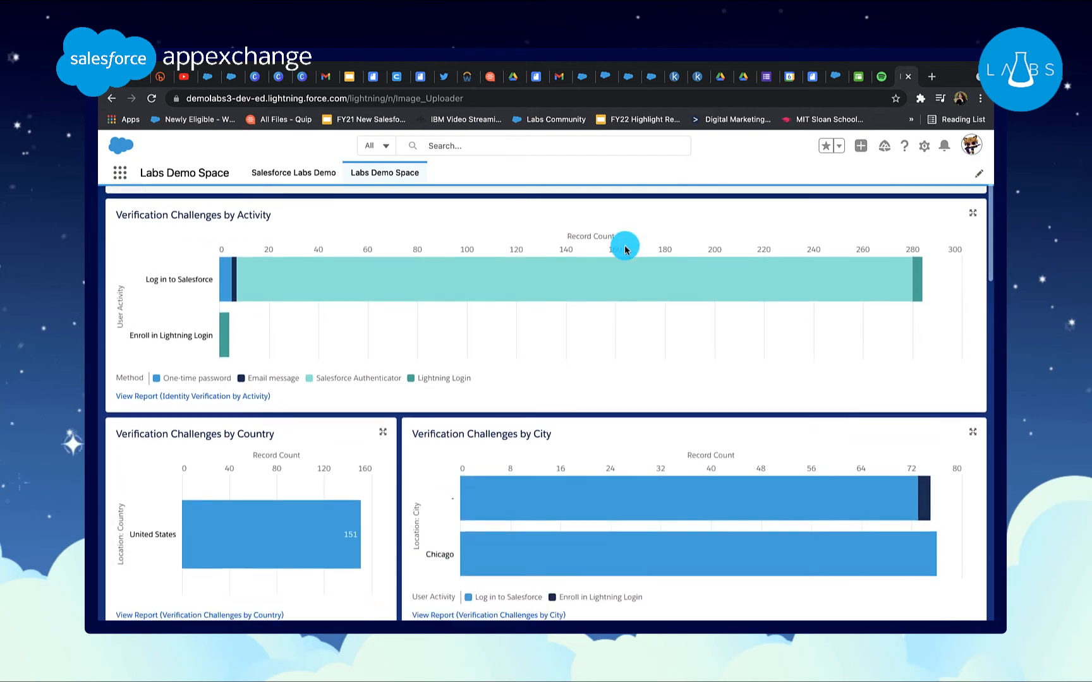
mouse_move(222, 333)
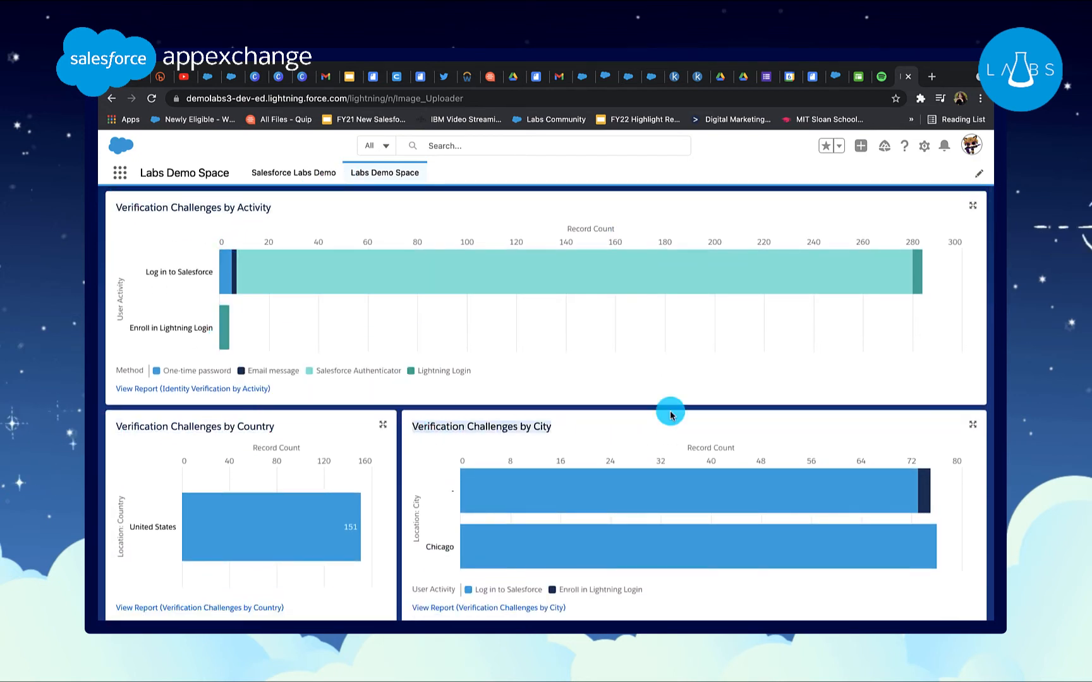
scroll(down, 3)
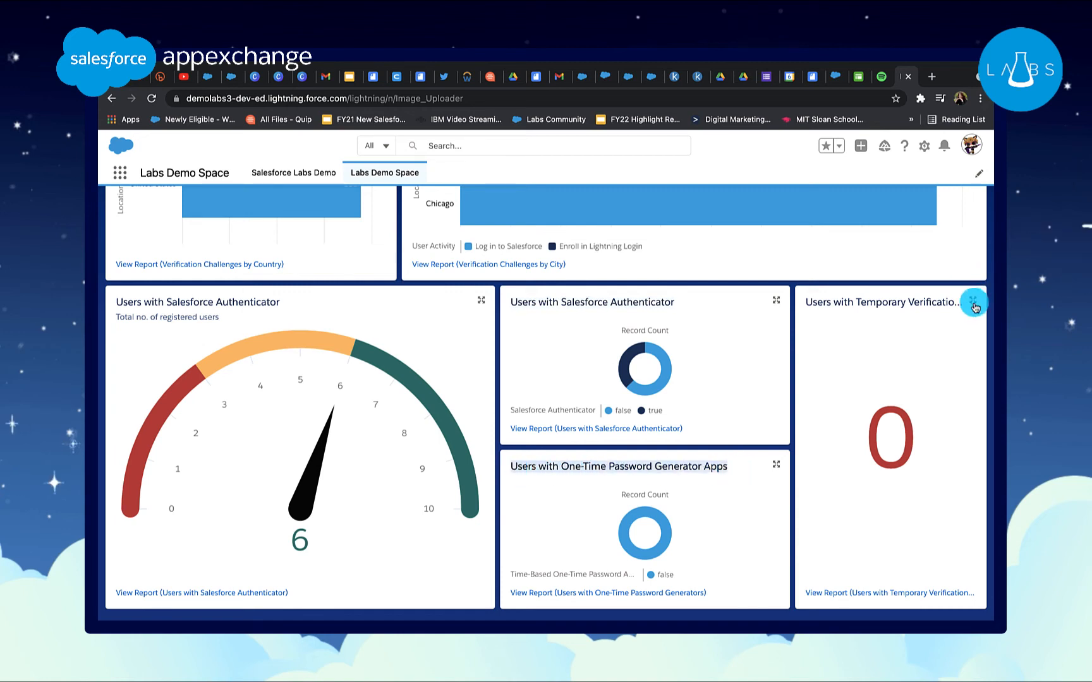
mouse_move(840, 304)
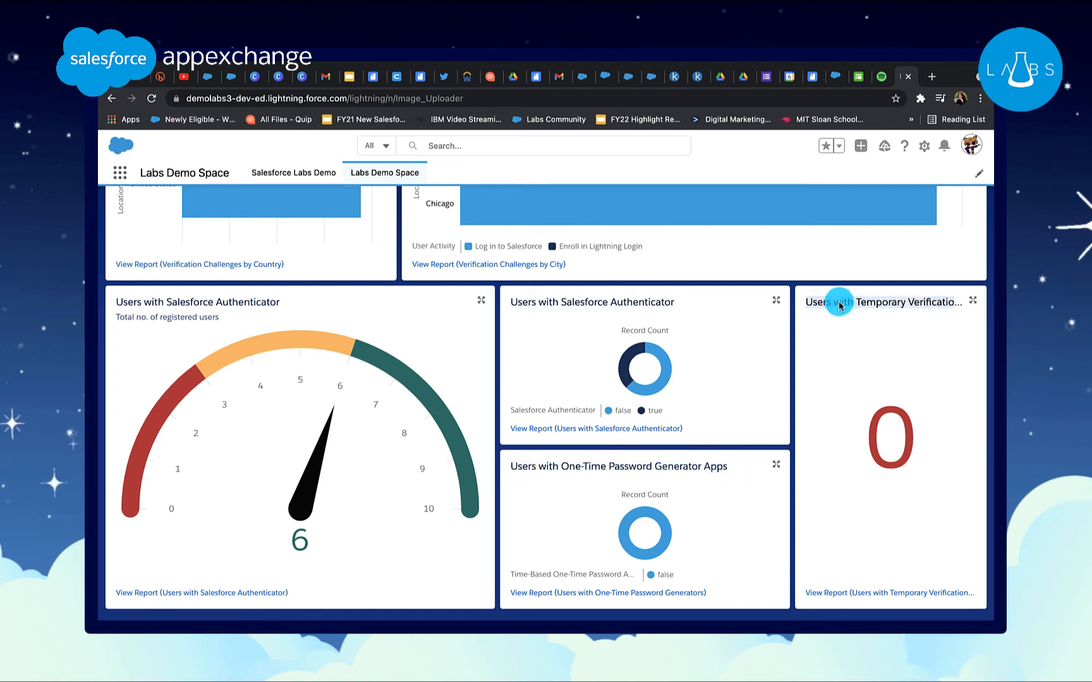
scroll(up, 3)
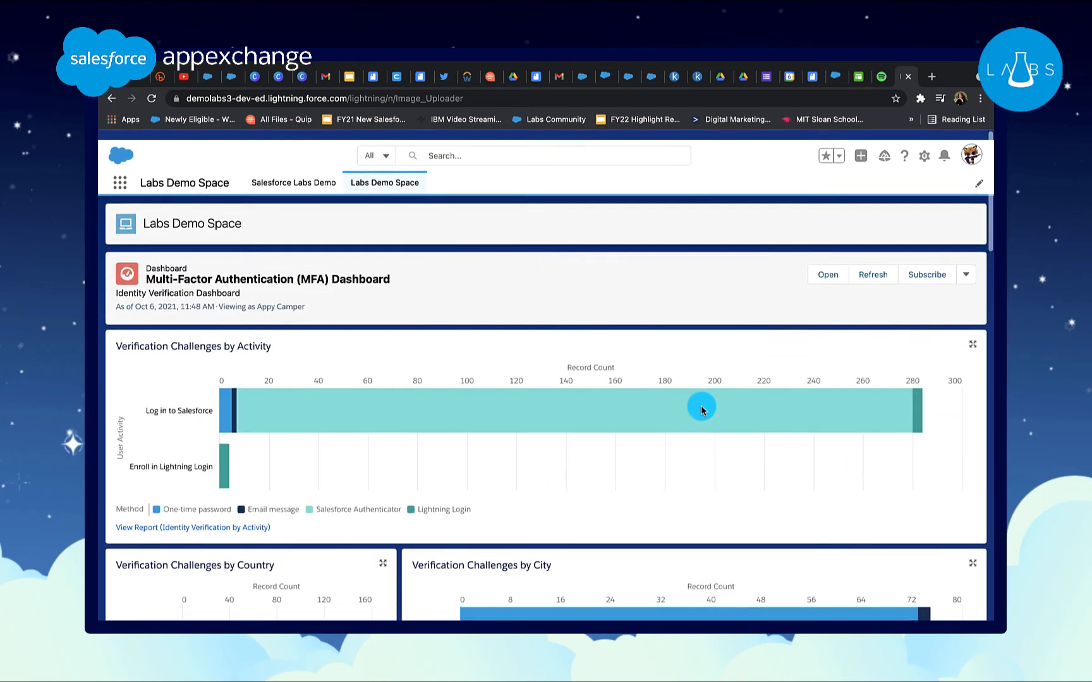
scroll(down, 3)
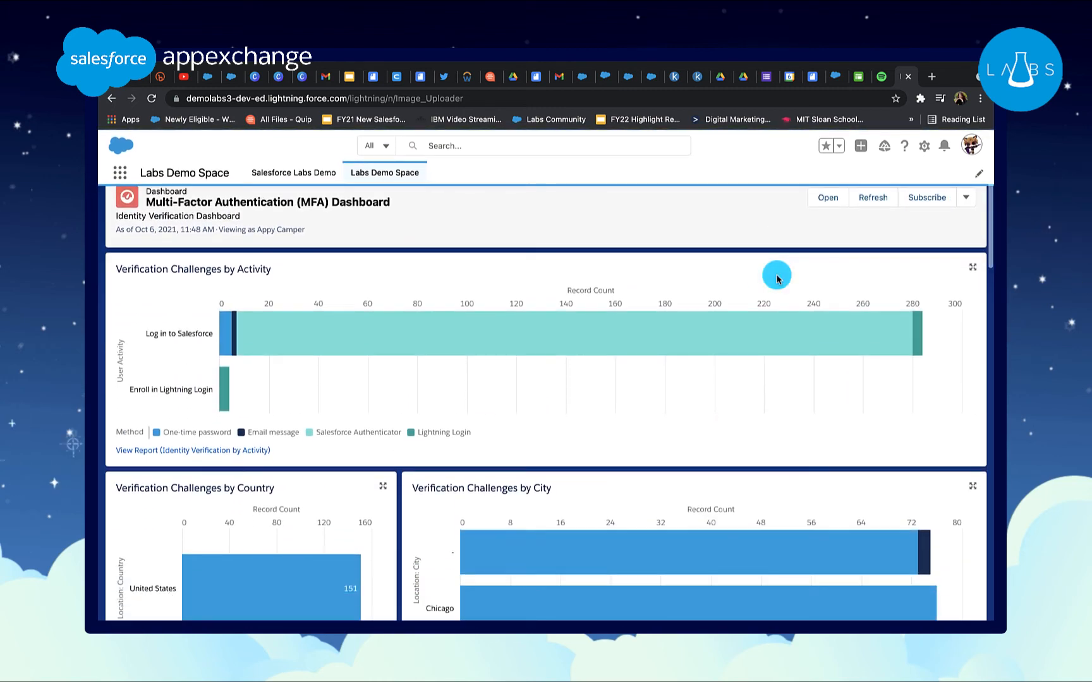
scroll(down, 3)
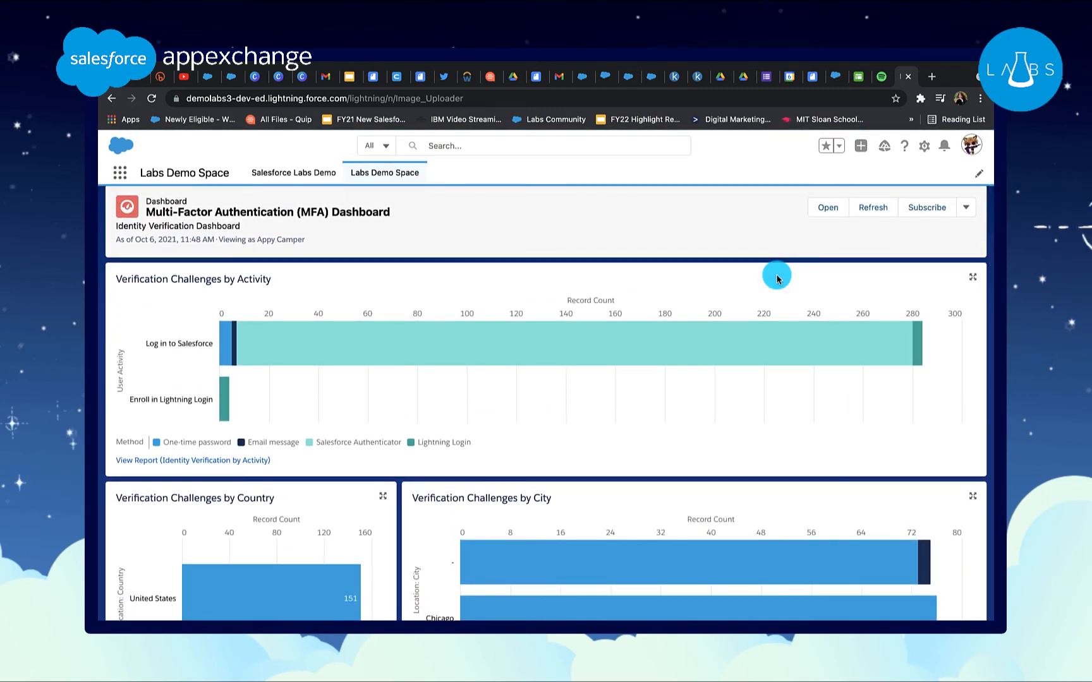